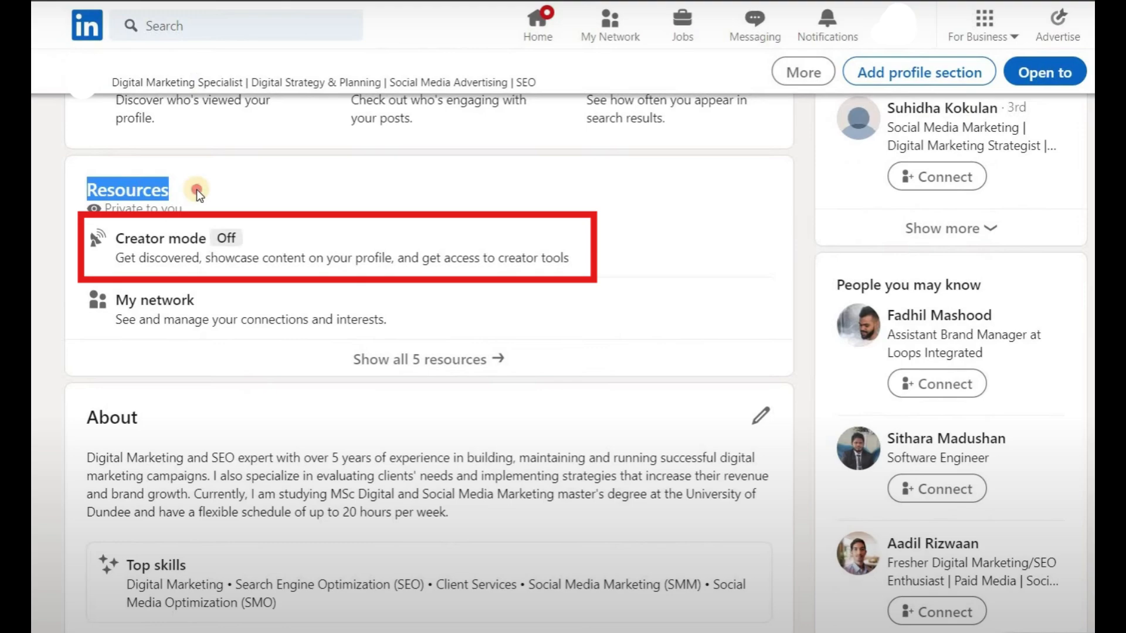
- Turn on Creator mode from the Resources section's Creator mode dialog
{"action": "left_click", "coordinate": [161, 238]}
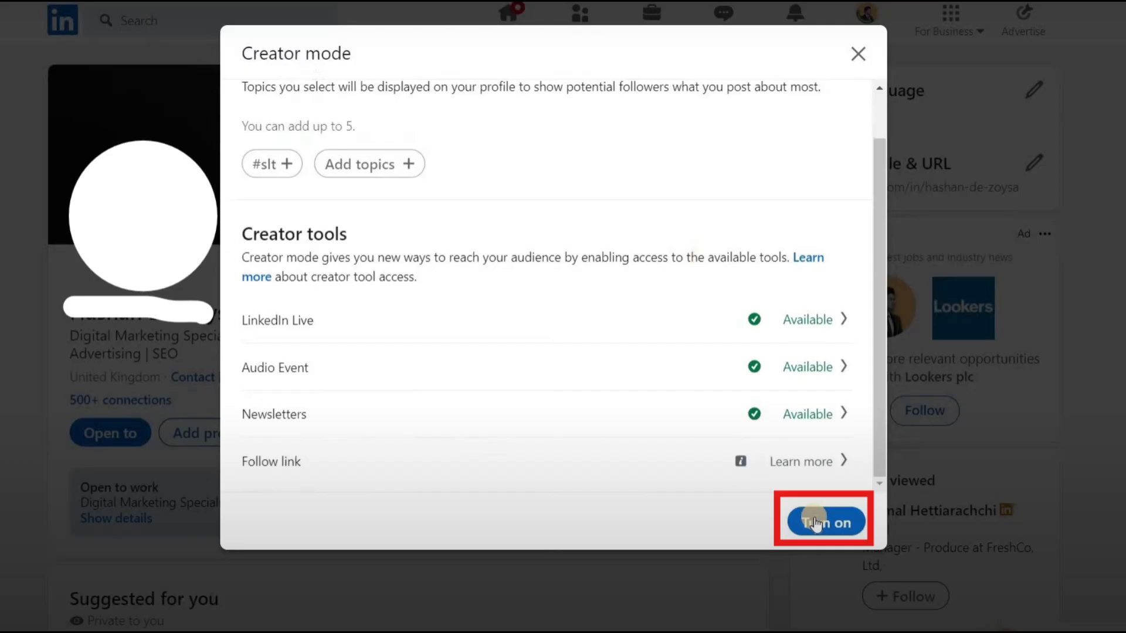
{"action": "left_click", "coordinate": [825, 522]}
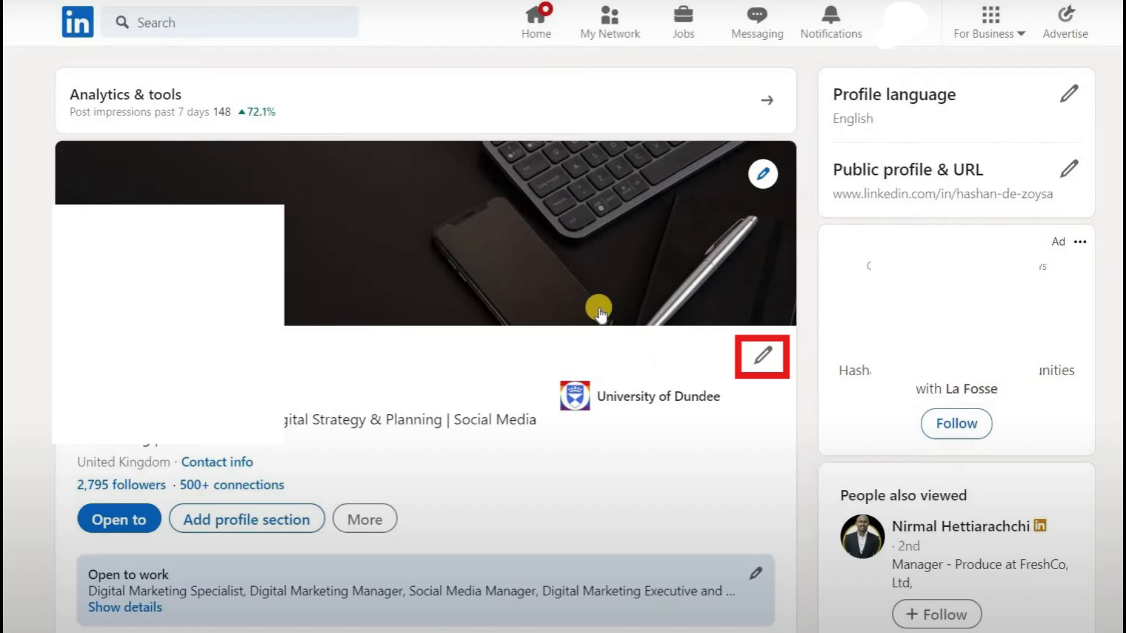
- Edit the profile intro to add a portfolio website link and save it
{"action": "left_click", "coordinate": [761, 357]}
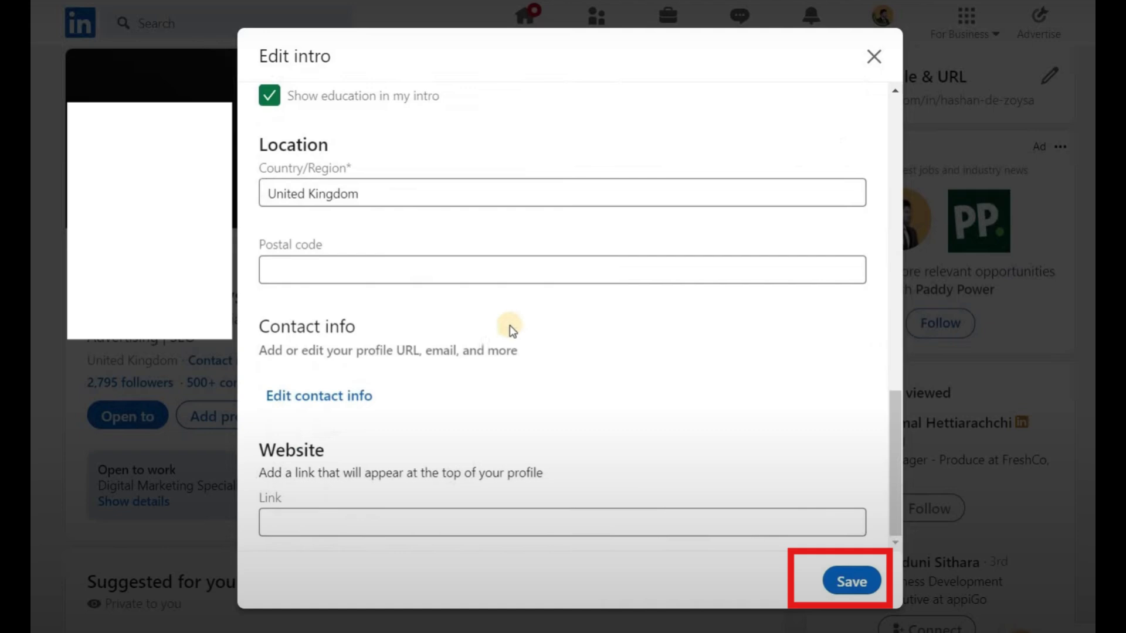
{"action": "left_click", "coordinate": [852, 580]}
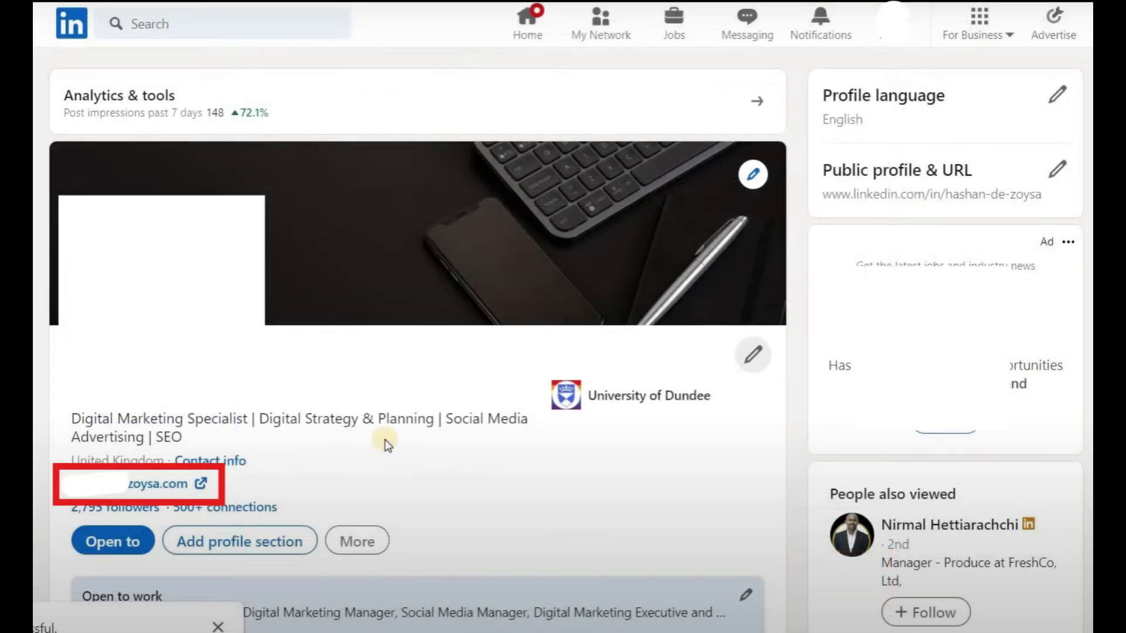